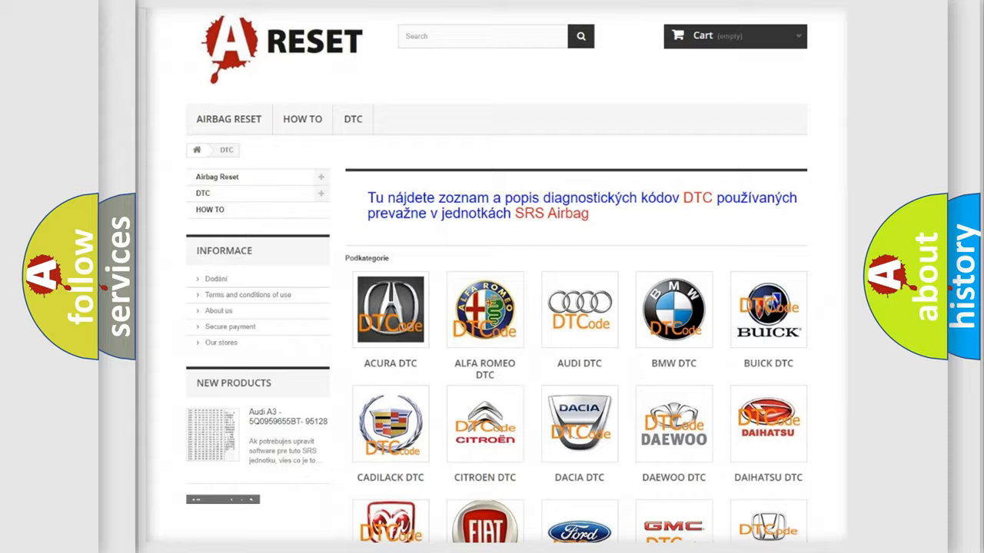
# Step: Scroll down through the Toyota trouble-code list and back up toward P0A1D722
pyautogui.scroll(-3)
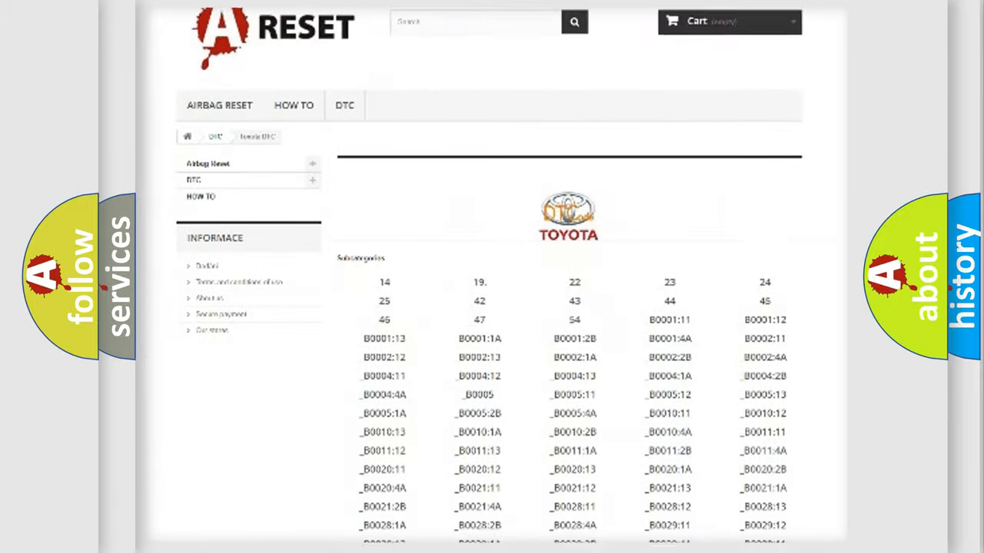
pyautogui.scroll(-3)
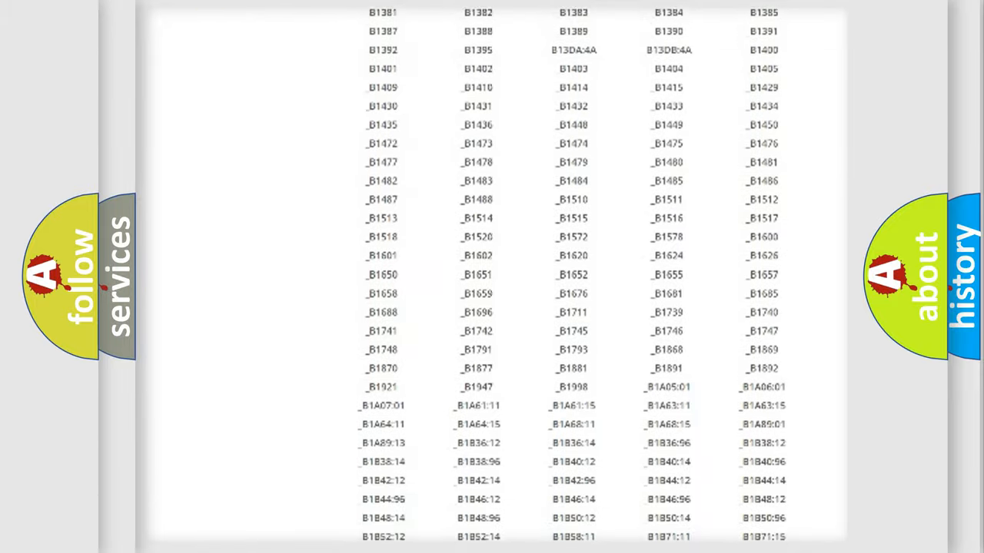
pyautogui.scroll(3)
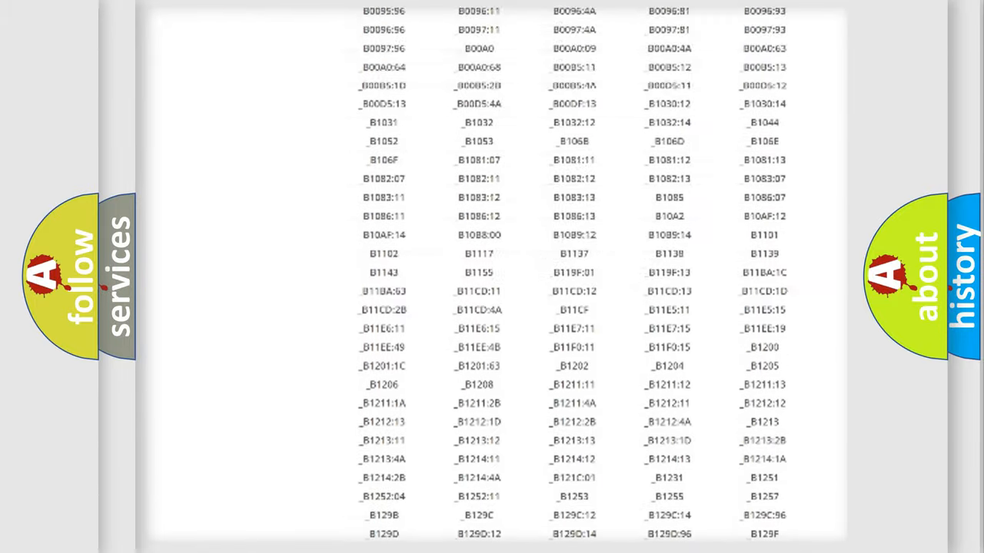
pyautogui.scroll(3)
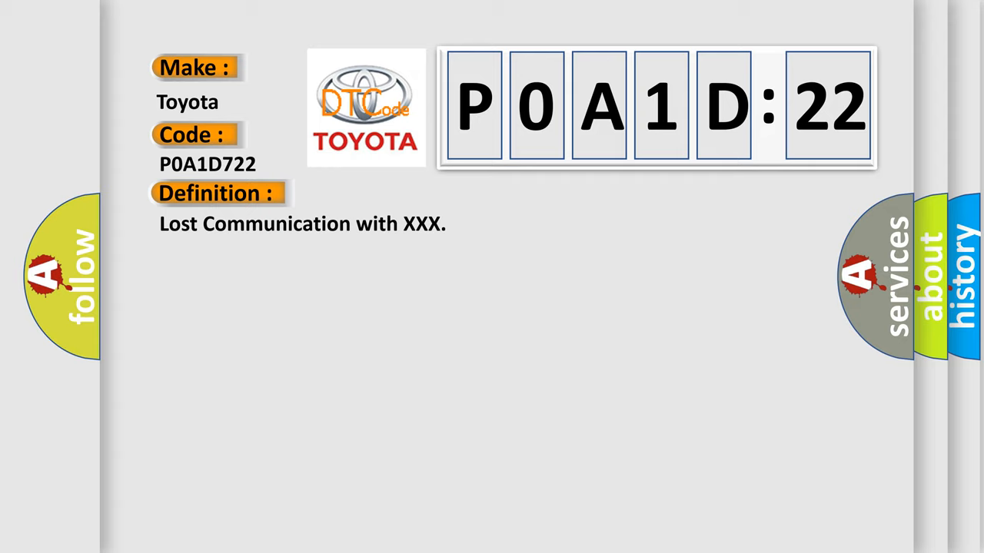
# Step: Advance the slide so the supply-voltage description (about 9–16 V, no short) appears under the Definition
pyautogui.click(400, 194)
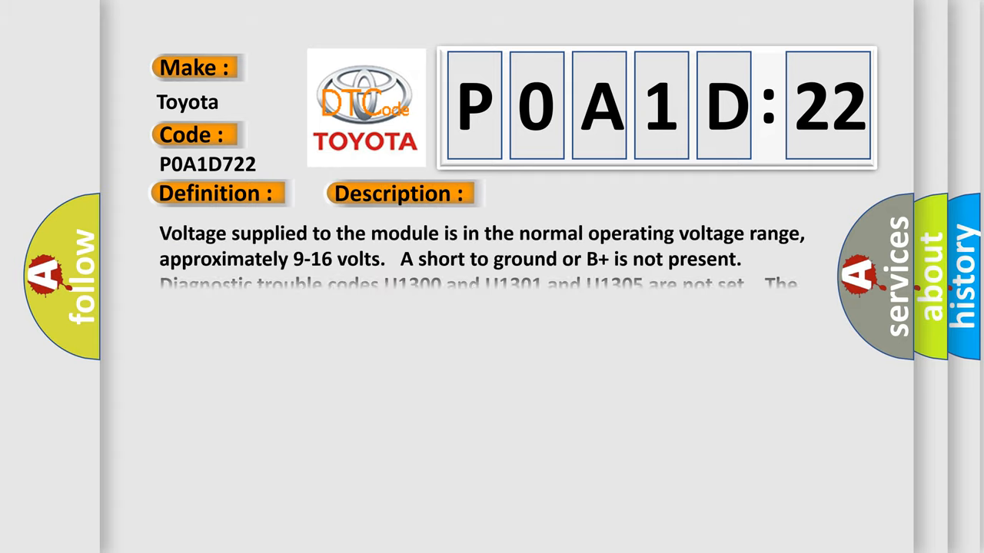